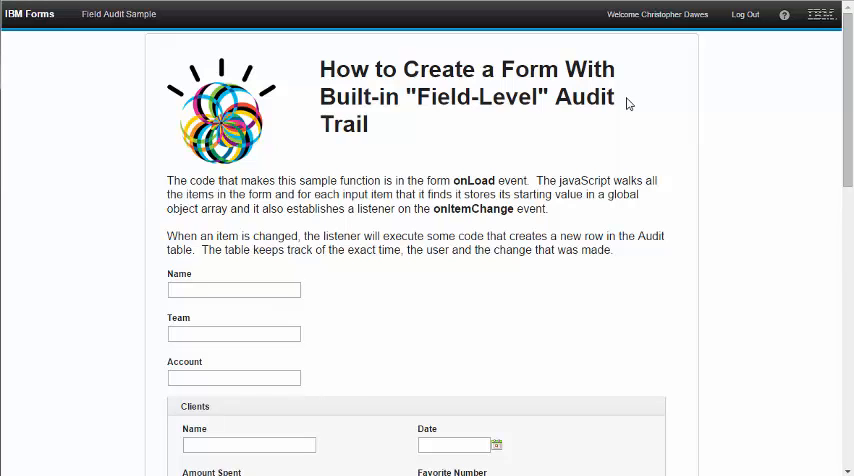
# - Answer question One Yes, enter 'test comments', then change One to No, logging three audit changes
pyautogui.scroll(-3)
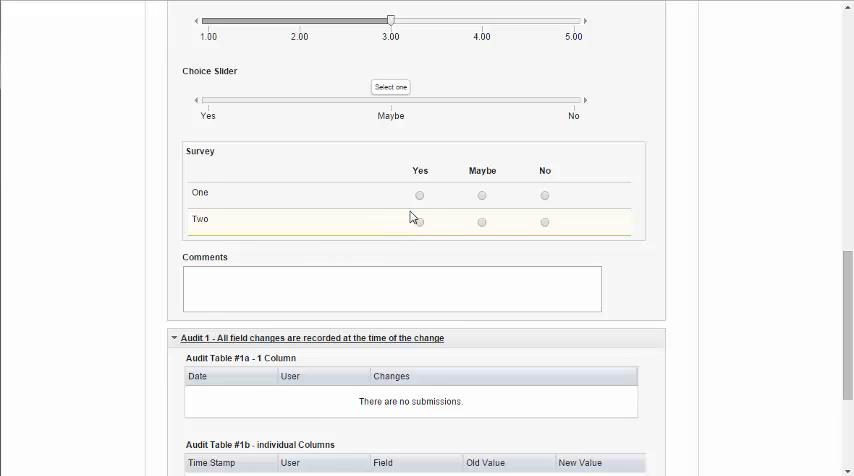
pyautogui.click(420, 192)
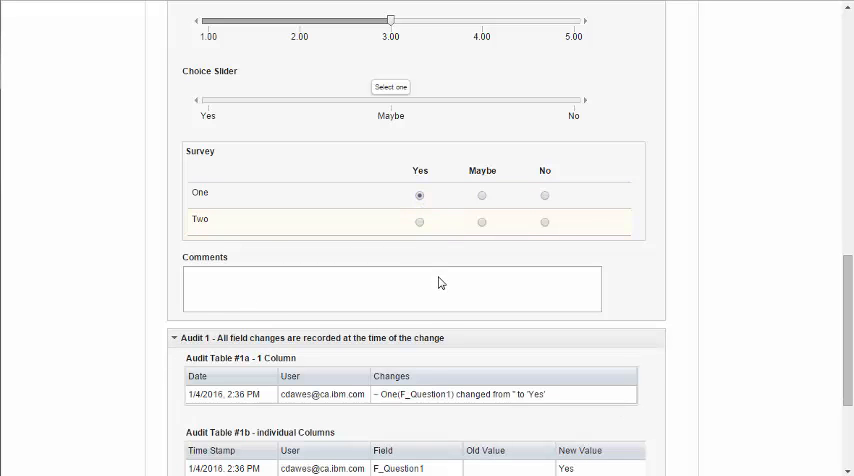
pyautogui.write('test co')
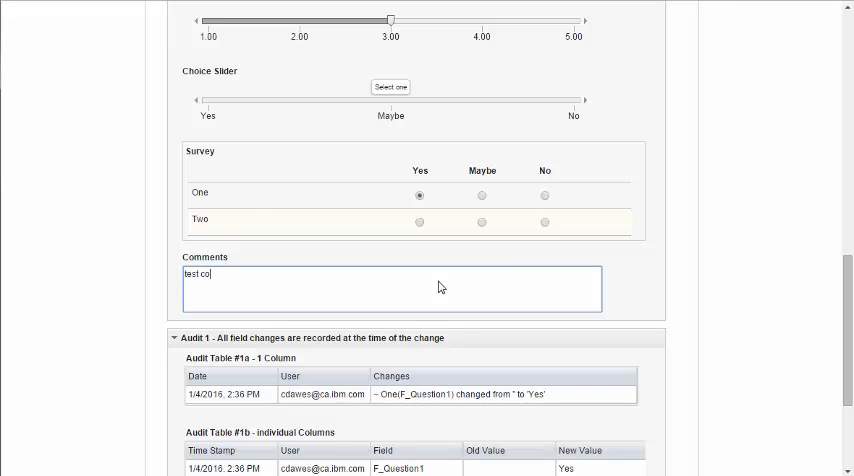
pyautogui.write('mments')
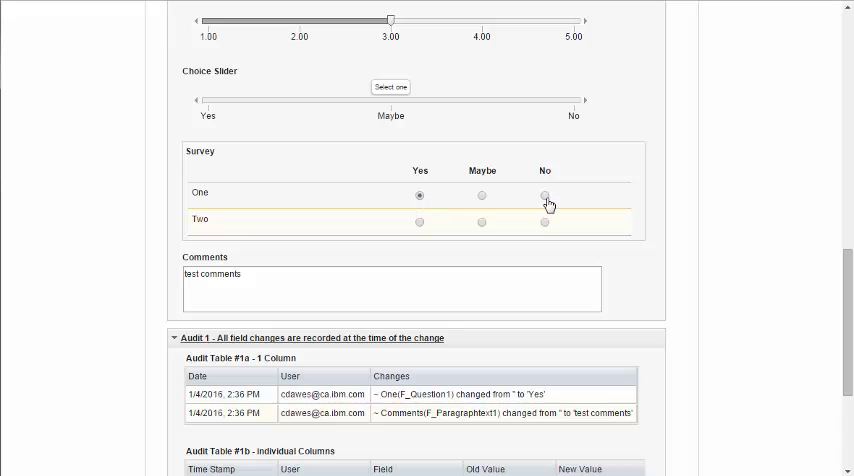
pyautogui.click(544, 194)
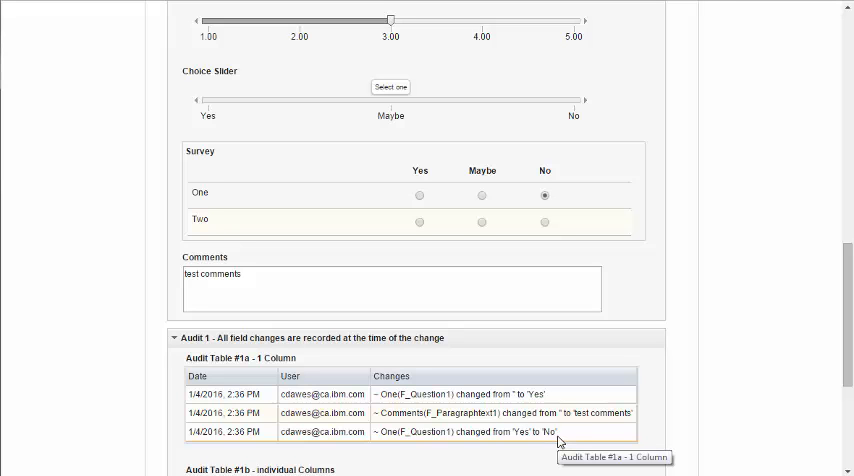
pyautogui.scroll(-3)
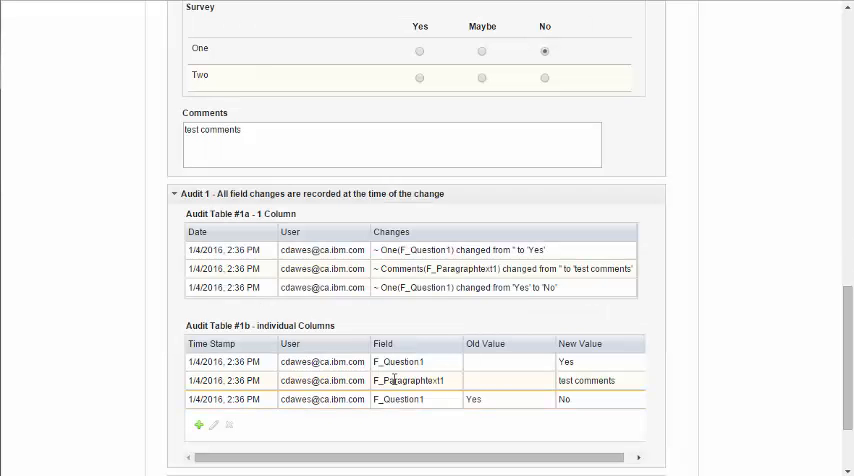
pyautogui.moveTo(400, 380)
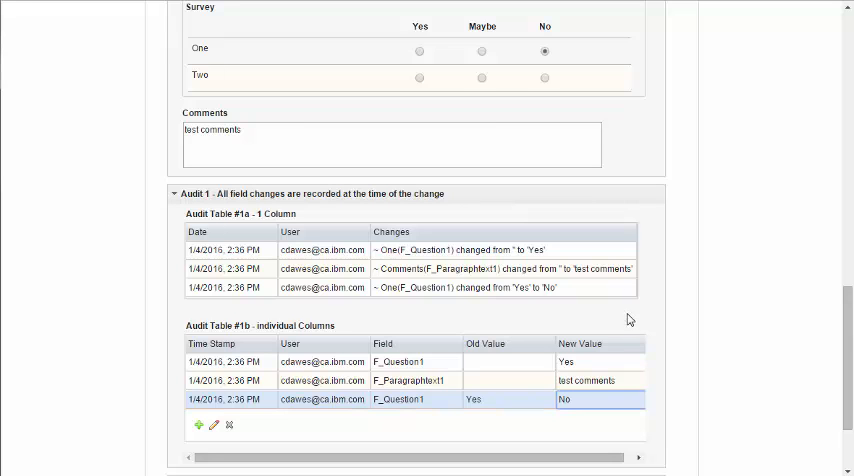
pyautogui.moveTo(696, 364)
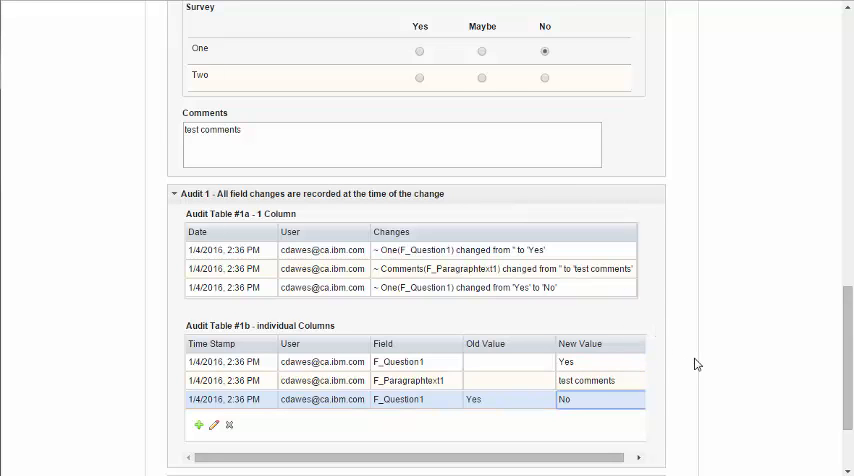
# - Submit the form from its bottom and receive the successful-submission confirmation
pyautogui.scroll(-3)
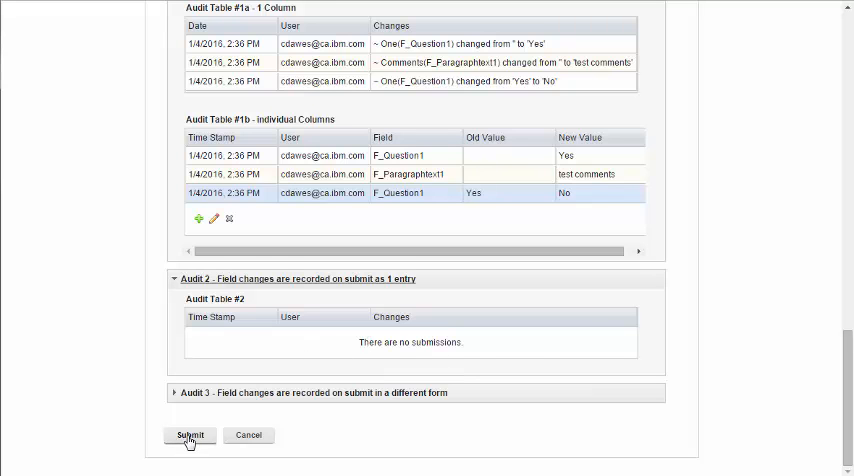
pyautogui.click(188, 436)
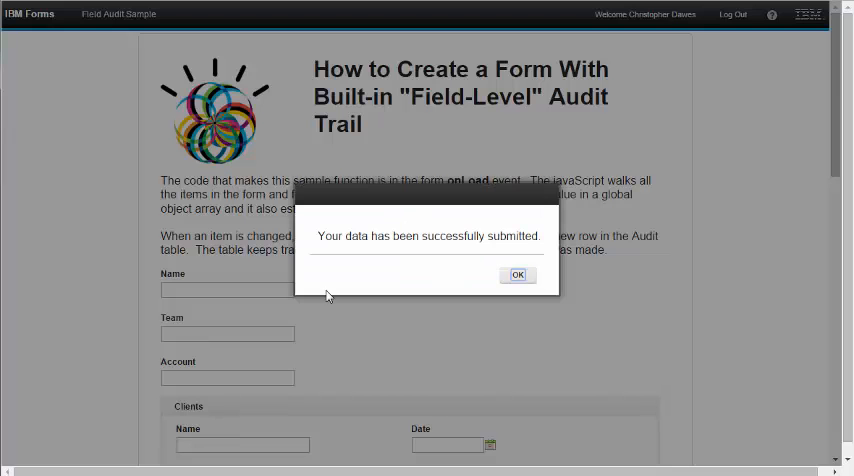
# - Refresh the Audit Record responses and open the new 1/4/16 submission showing Audit Table #2
pyautogui.click(518, 276)
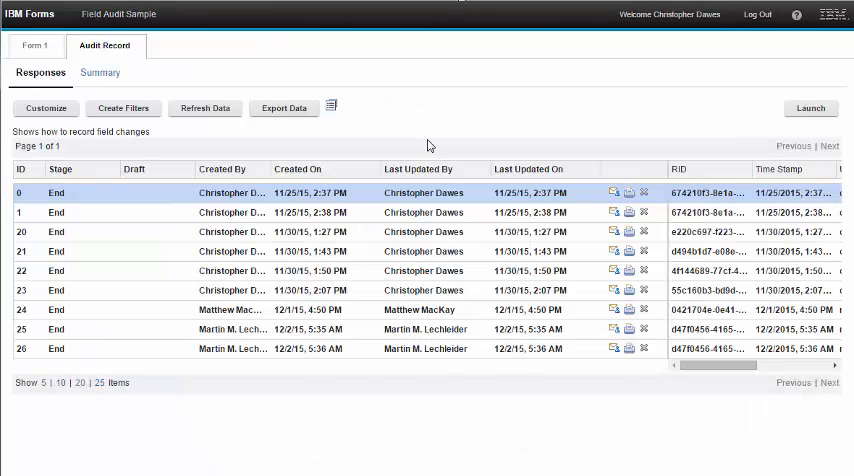
pyautogui.click(204, 108)
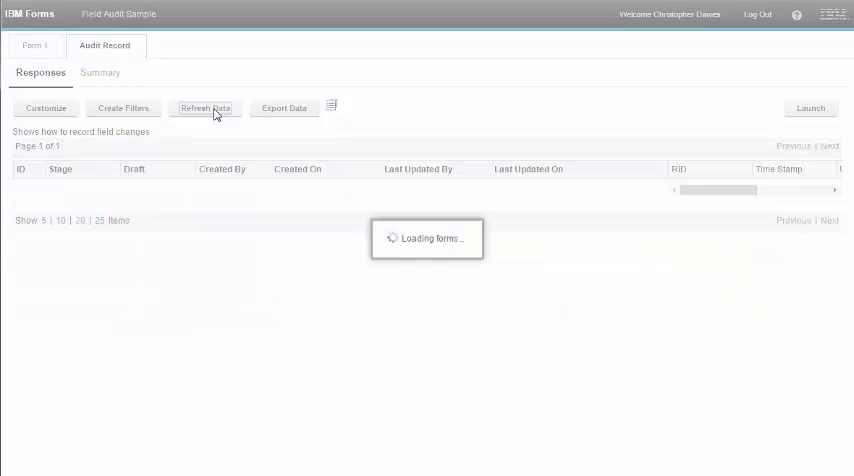
pyautogui.click(204, 108)
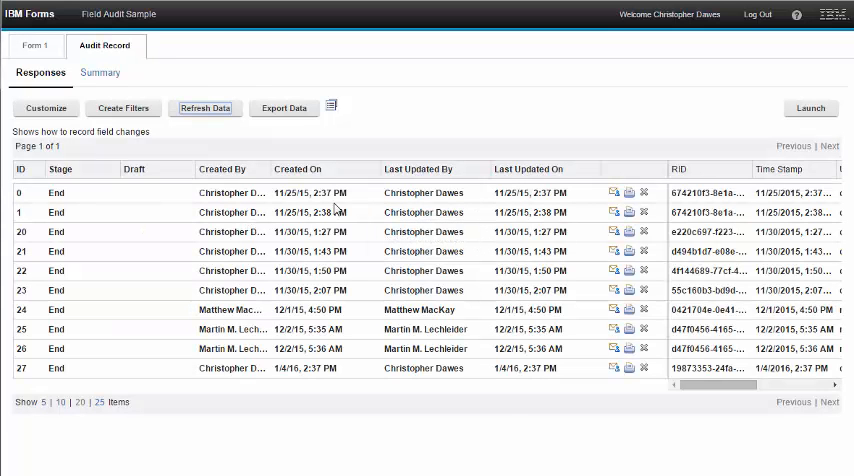
pyautogui.click(34, 44)
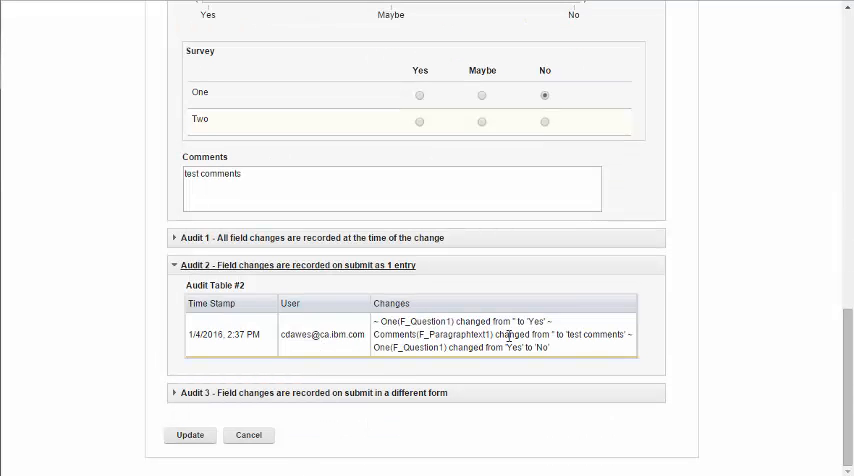
pyautogui.moveTo(510, 336)
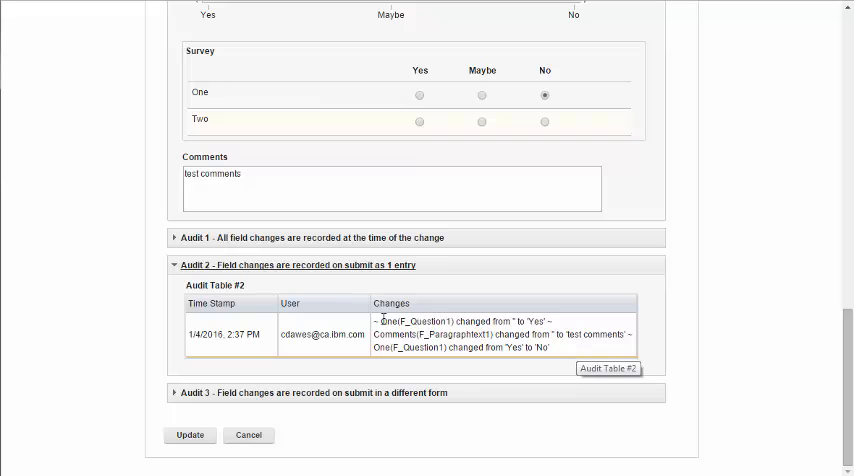
# - Expand Audit 1 to show tables #1a and #1b beside Audit 2's single on-submit entry
pyautogui.click(200, 236)
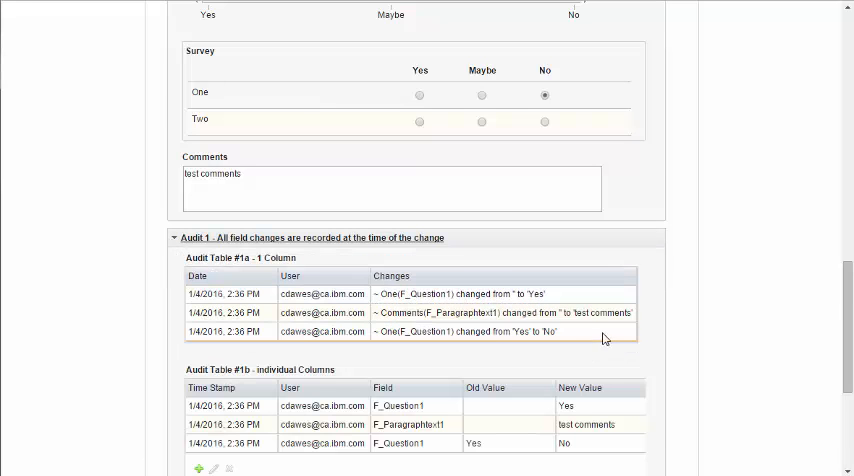
pyautogui.scroll(-3)
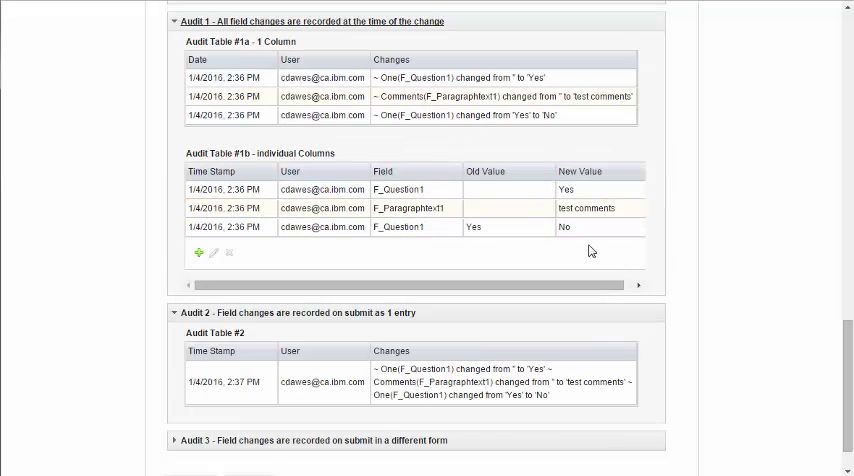
pyautogui.scroll(-3)
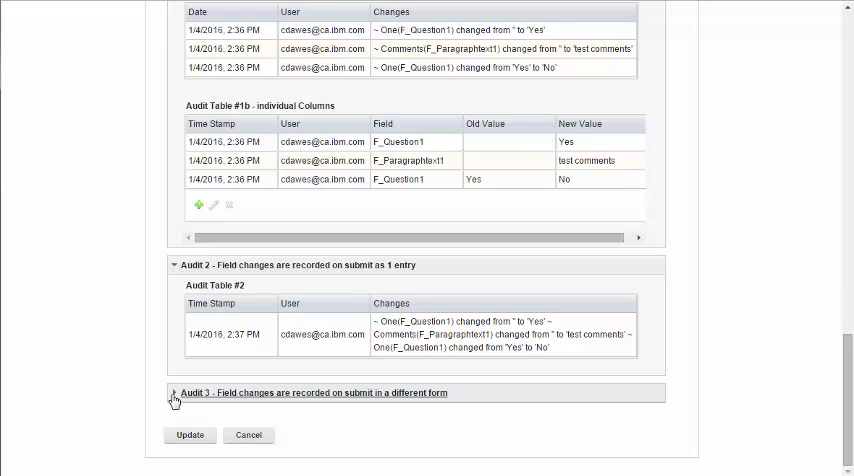
pyautogui.moveTo(172, 400)
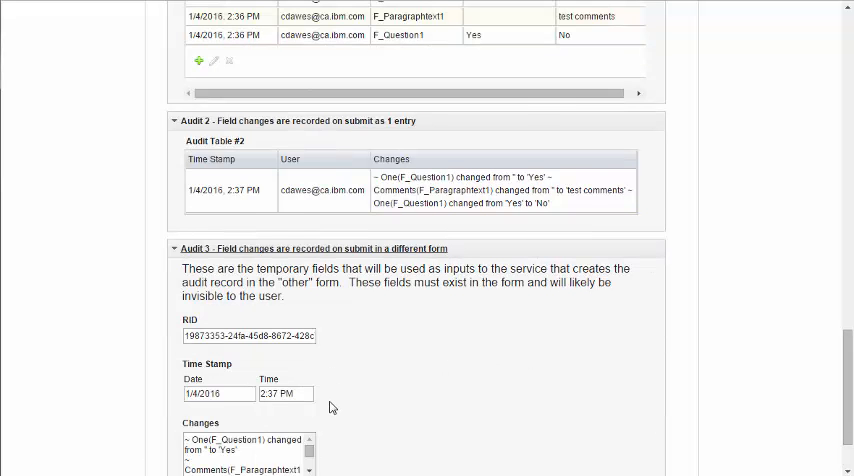
# - Reveal Audit 3's RID, date, time and changes fields meant for the separate audit form
pyautogui.scroll(-3)
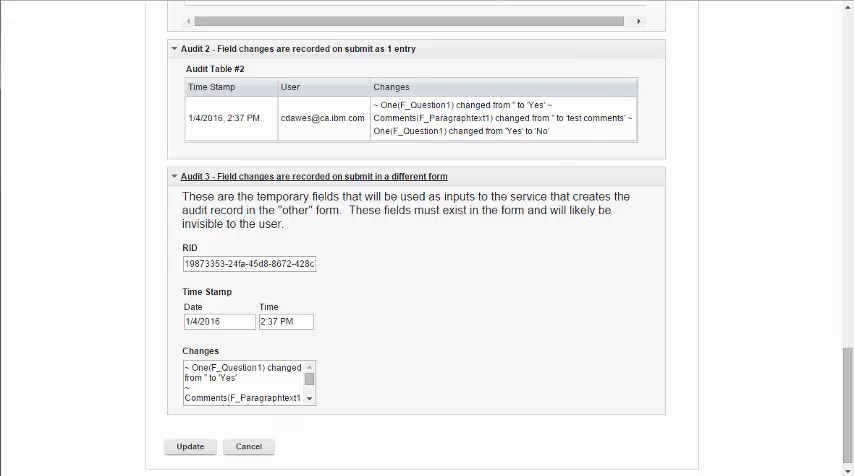
# - Open the 1/4/2016 2:37 PM audit record entry with its RID, user and three logged changes
pyautogui.click(104, 46)
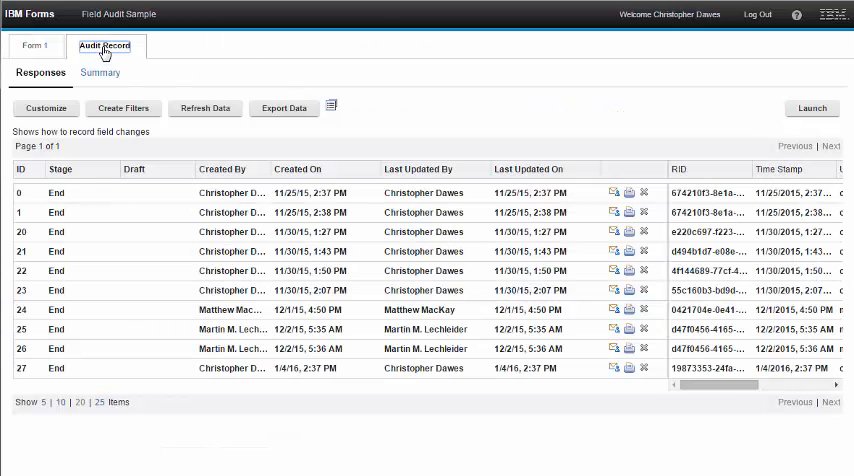
pyautogui.moveTo(178, 374)
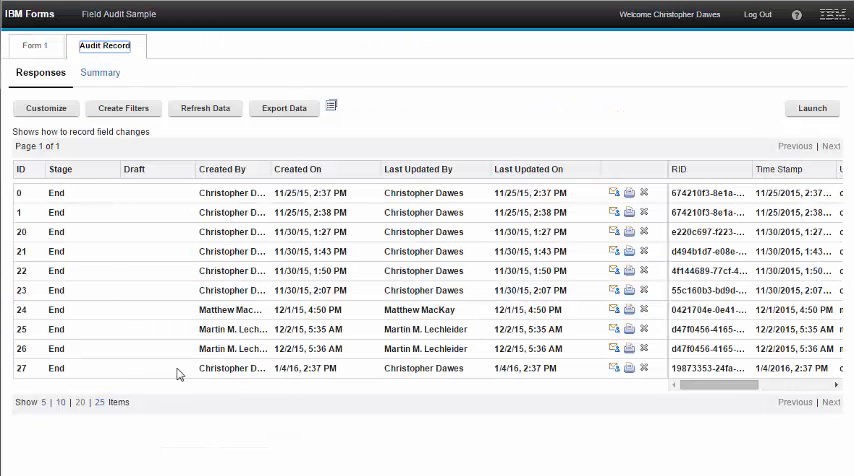
pyautogui.click(612, 368)
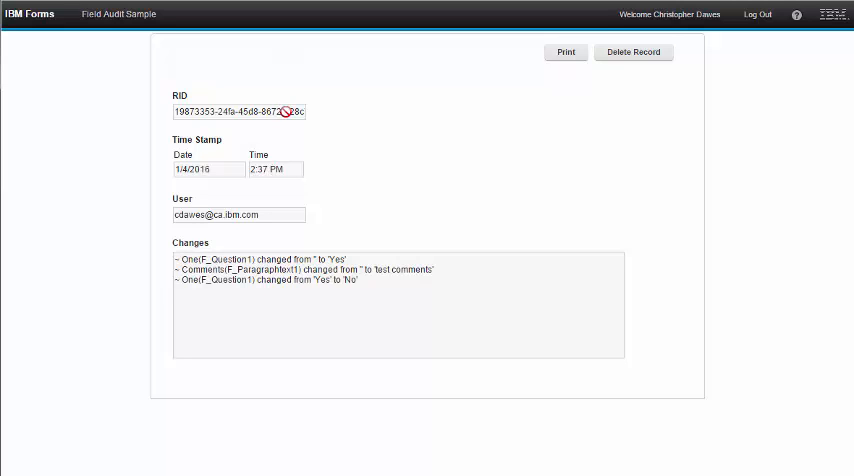
pyautogui.moveTo(280, 218)
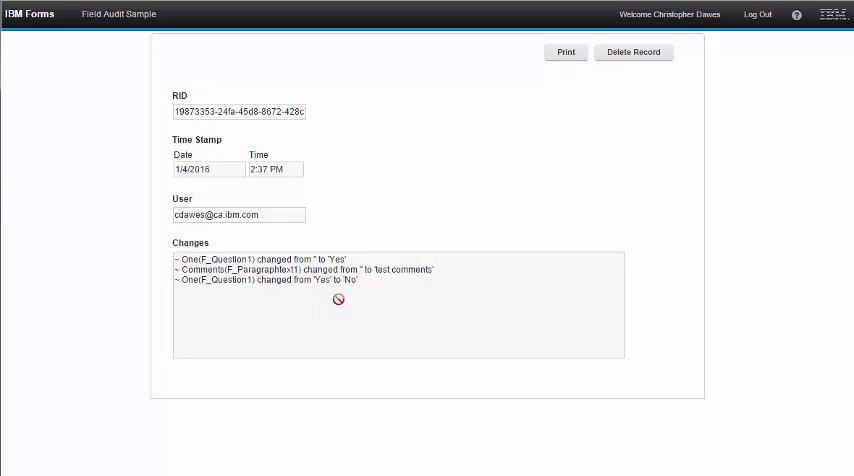
pyautogui.moveTo(378, 314)
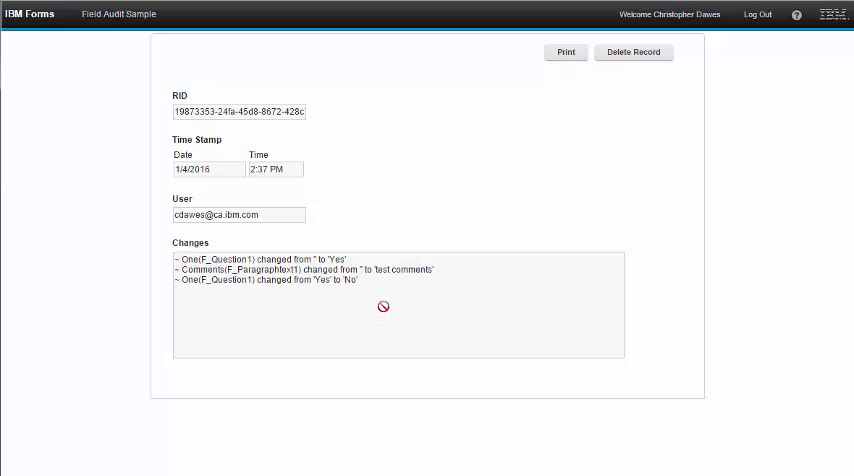
pyautogui.moveTo(318, 298)
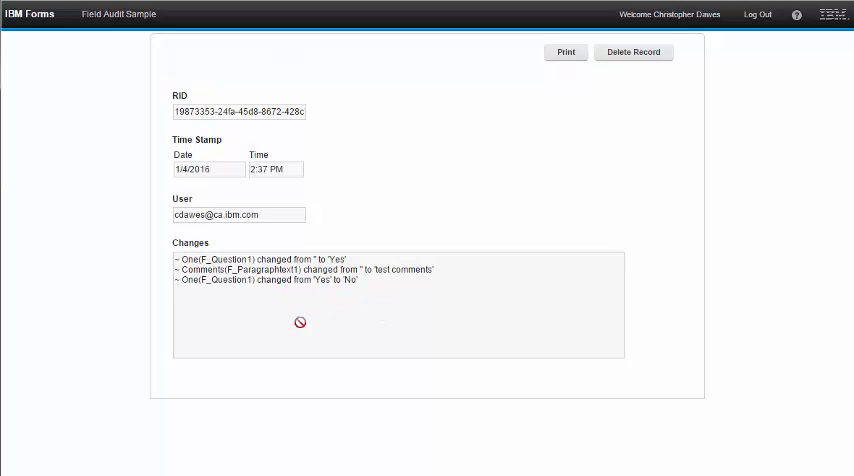
pyautogui.moveTo(388, 390)
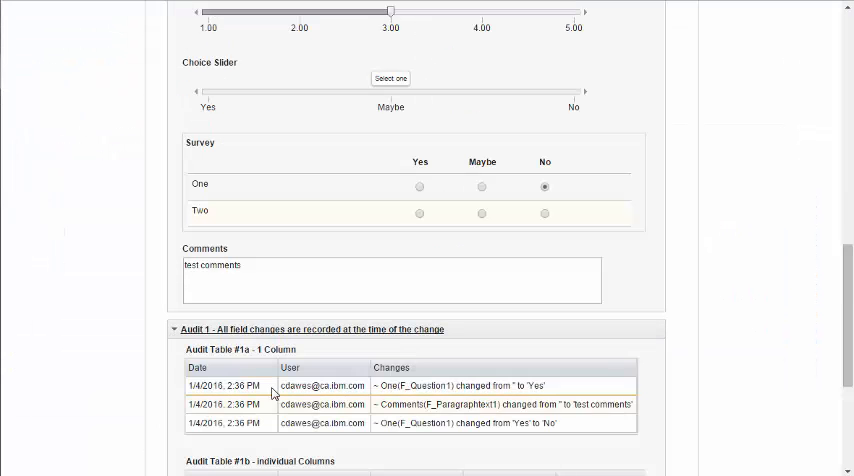
# - Show the onLoad event's custom script with the audit variables and functions
pyautogui.scroll(-3)
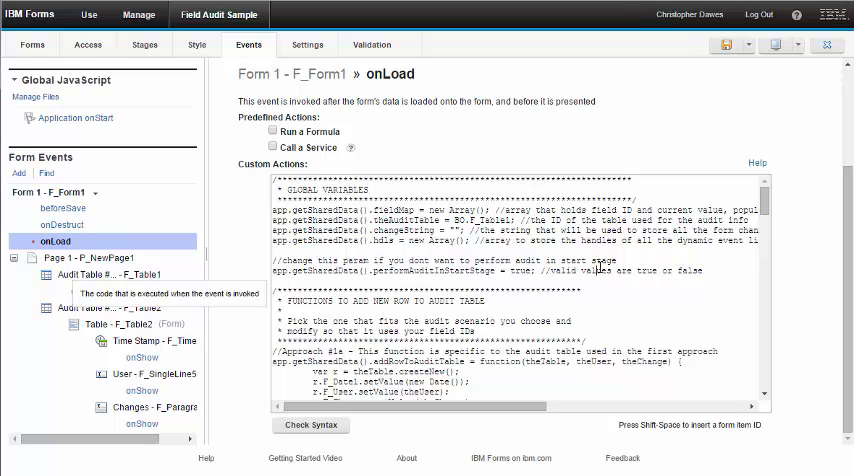
pyautogui.scroll(-3)
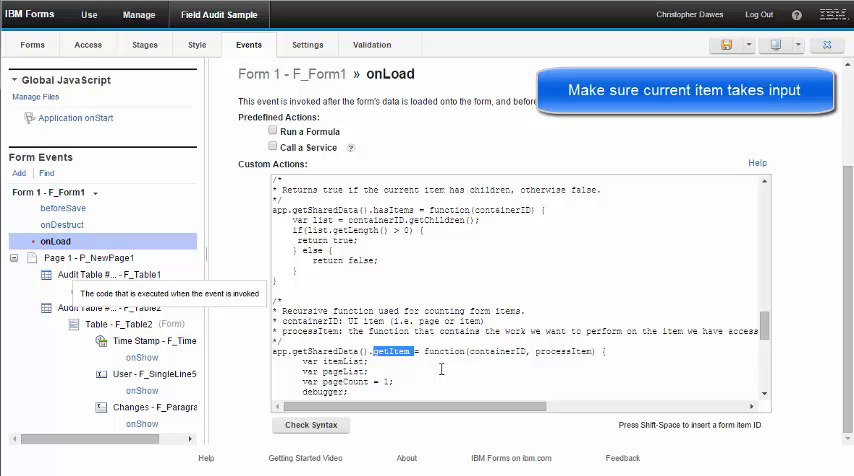
pyautogui.scroll(-3)
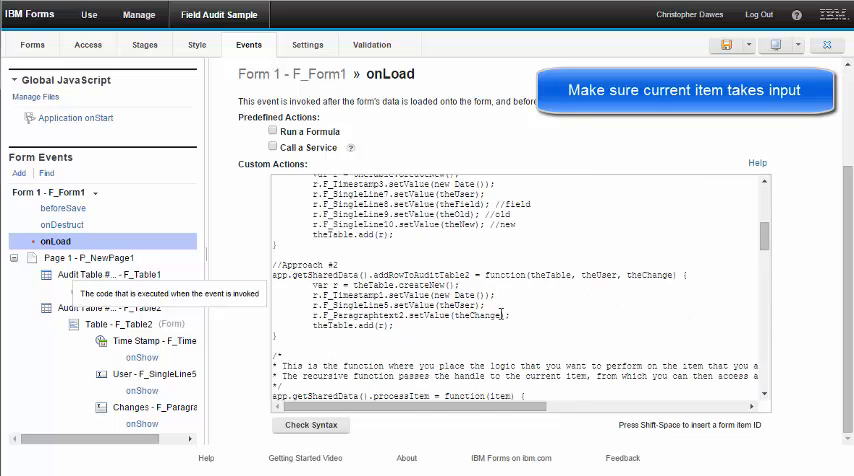
pyautogui.scroll(-3)
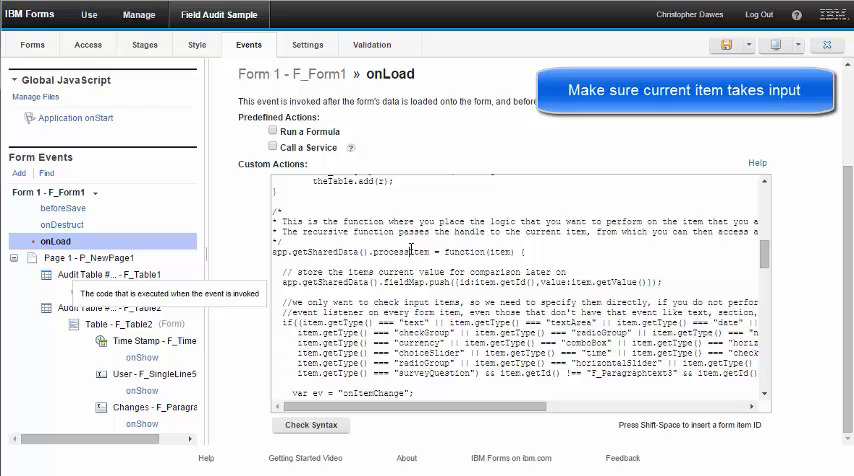
pyautogui.doubleClick(400, 252)
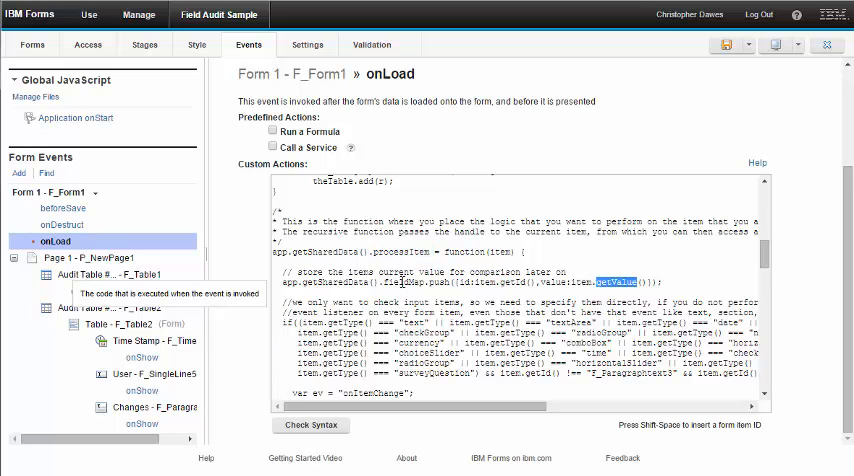
pyautogui.doubleClick(398, 280)
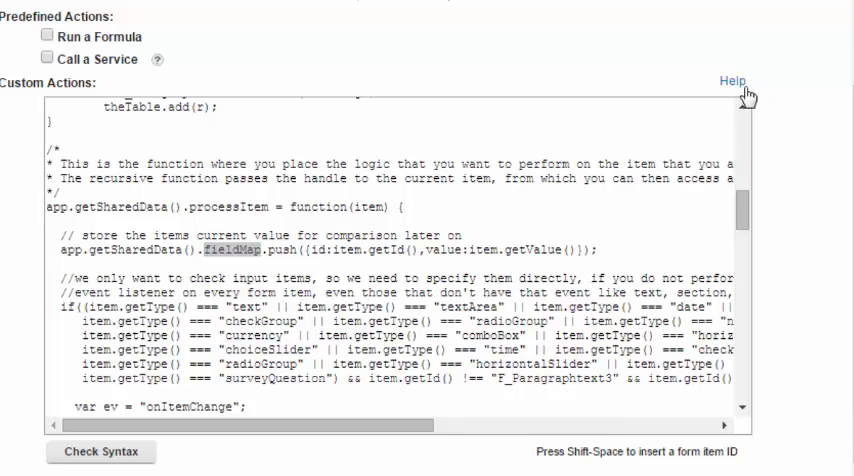
# - Review the onItemChange listener code, then show Audit 1's tables #1a and #1b with the three changes
pyautogui.scroll(-3)
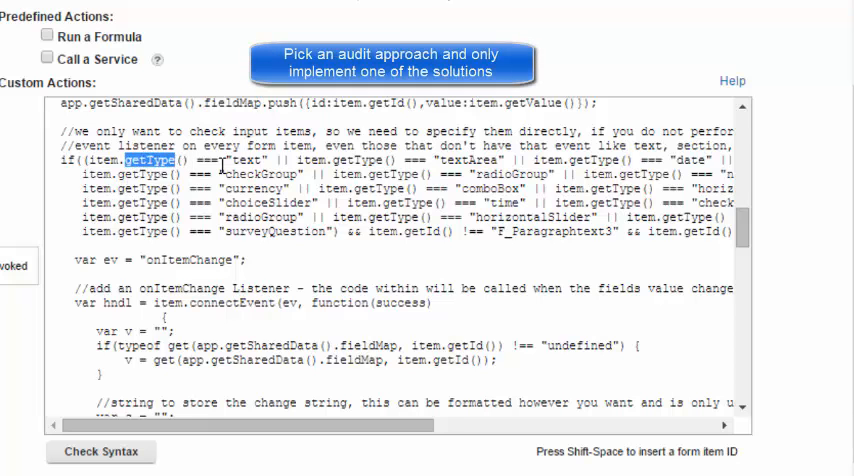
pyautogui.moveTo(262, 224)
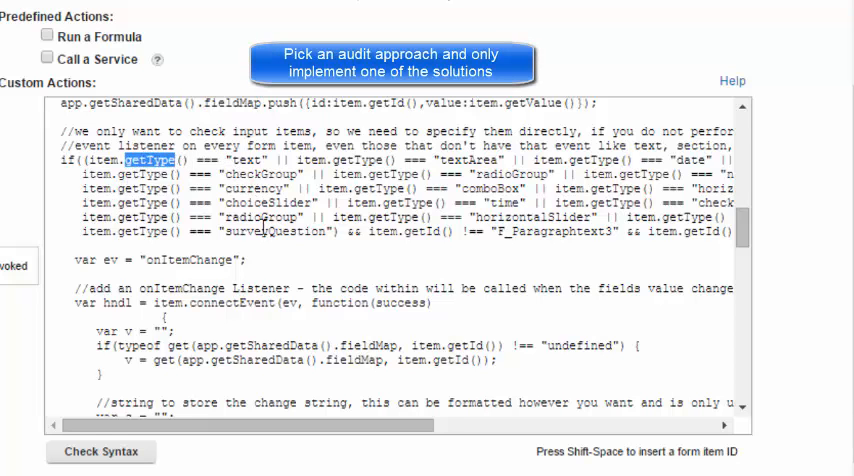
pyautogui.scroll(-3)
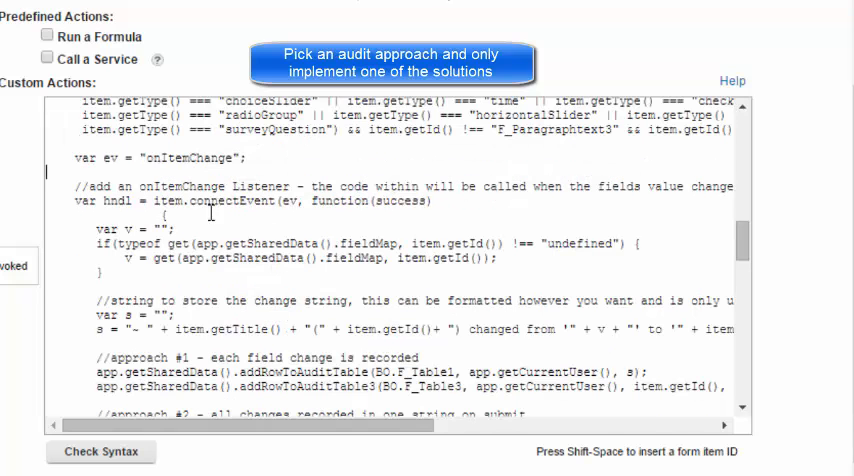
pyautogui.doubleClick(234, 202)
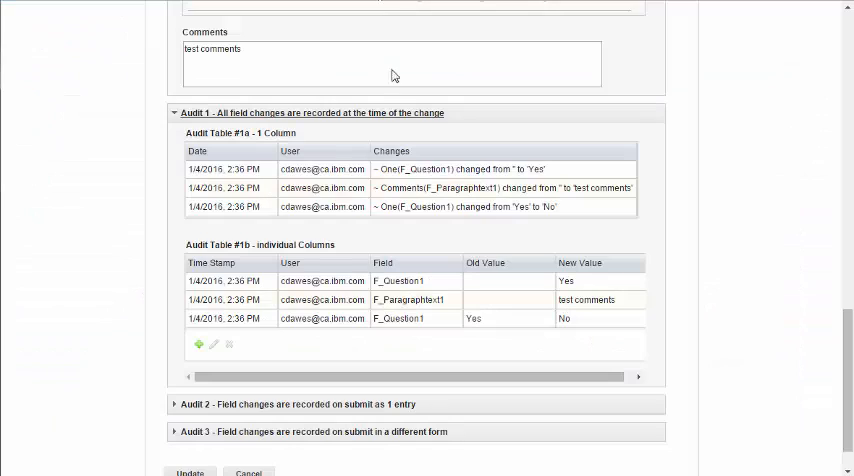
pyautogui.moveTo(430, 170)
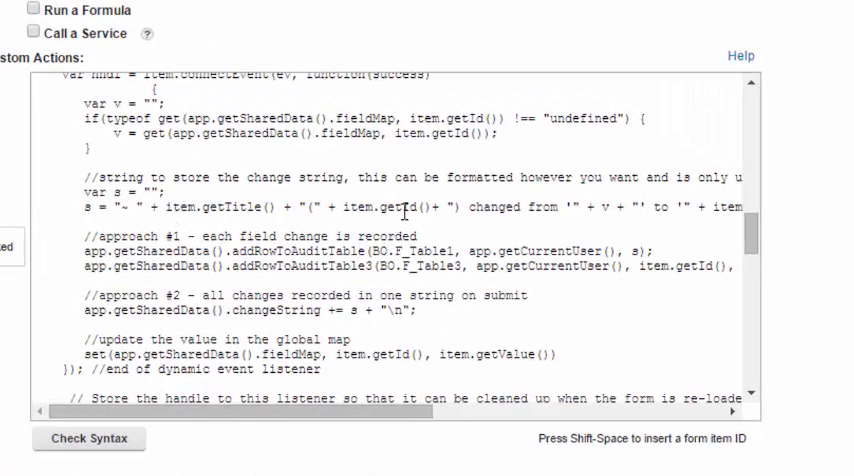
pyautogui.doubleClick(600, 208)
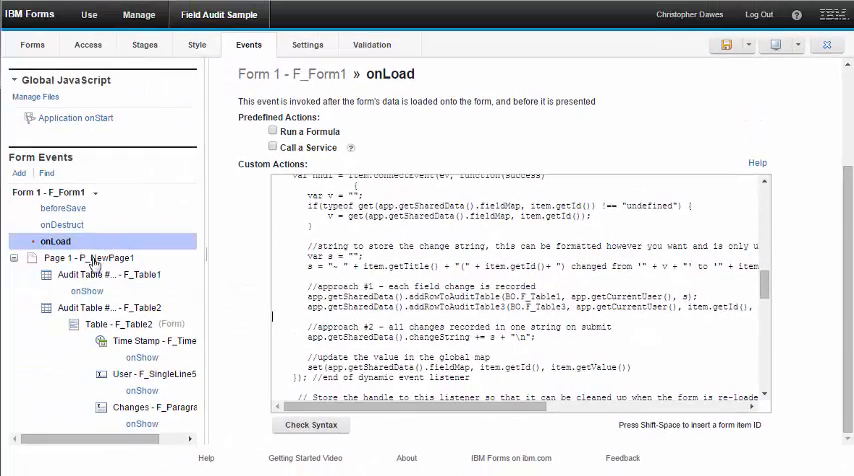
# - Show the beforeSave event script with the on-submit audit code for approaches 2 and 3
pyautogui.click(62, 208)
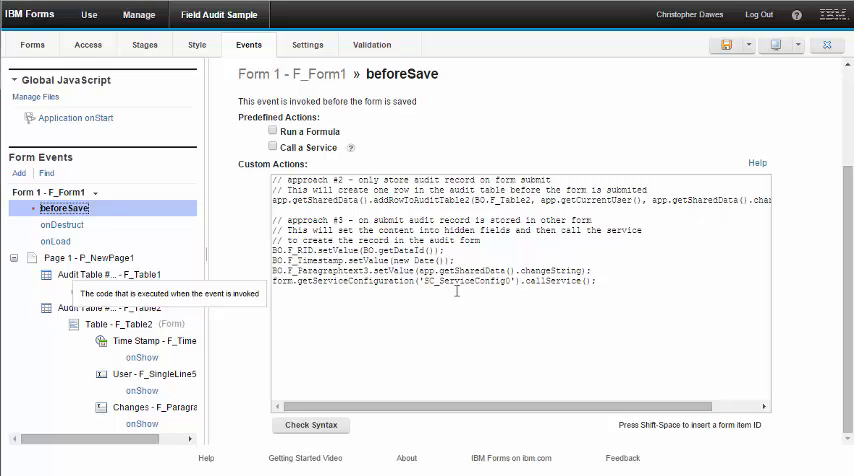
pyautogui.moveTo(396, 308)
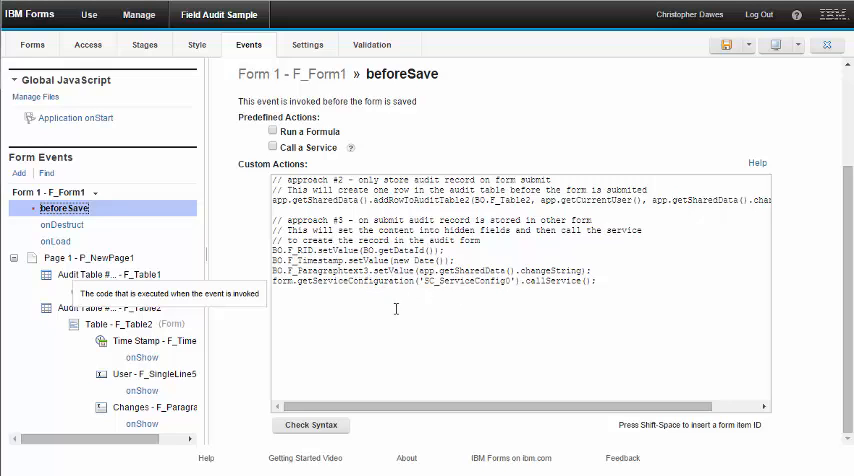